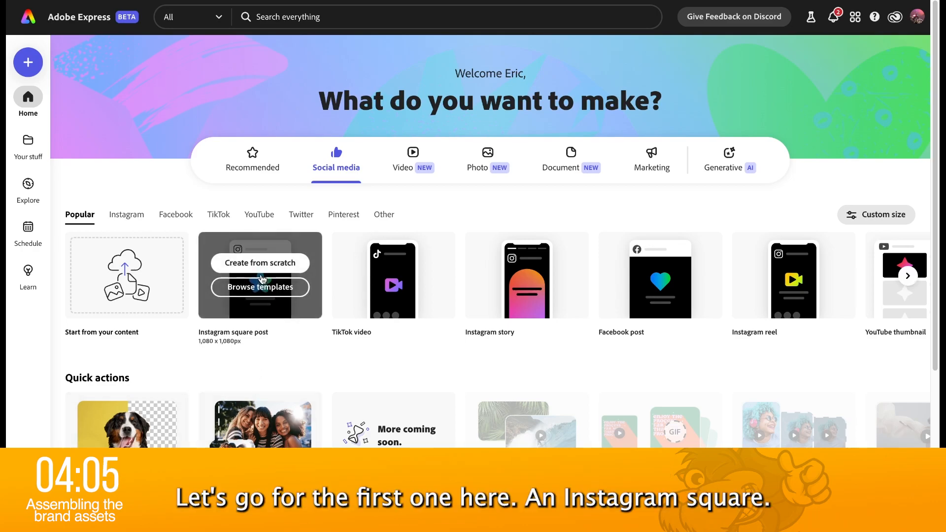
Create a blank Instagram square post from scratch on the Social media tab.
{"action": "left_click", "coordinate": [260, 263]}
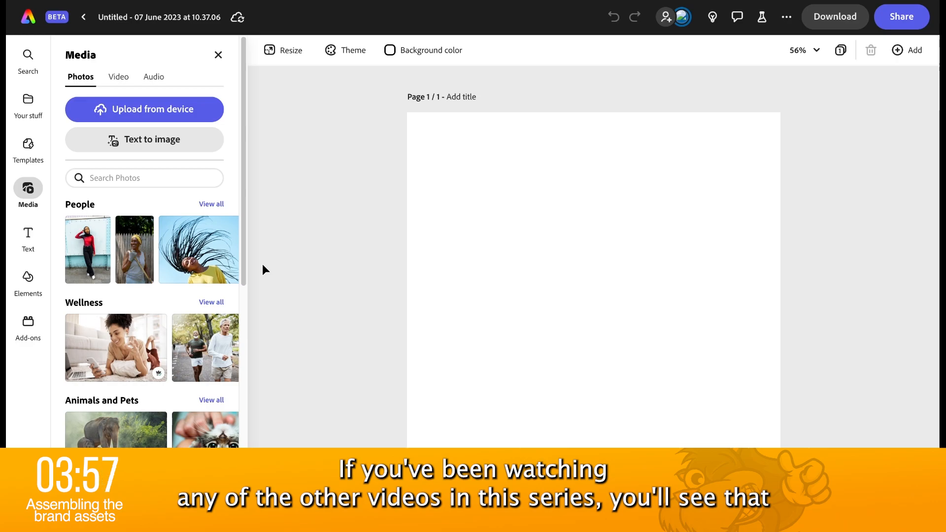
{"action": "mouse_move", "coordinate": [28, 102]}
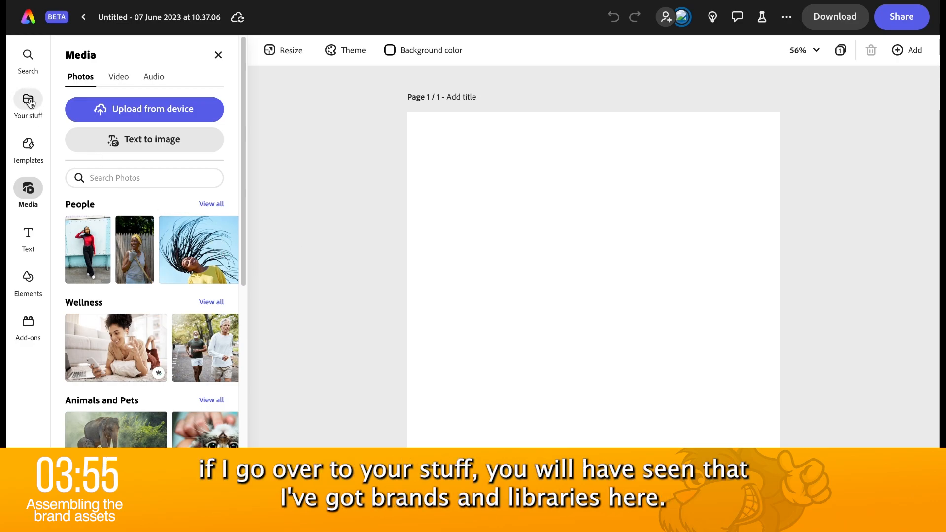
Browse Adobe-Logos & Materials in Your stuff's Brands & Libraries, then return to the full list.
{"action": "left_click", "coordinate": [28, 105]}
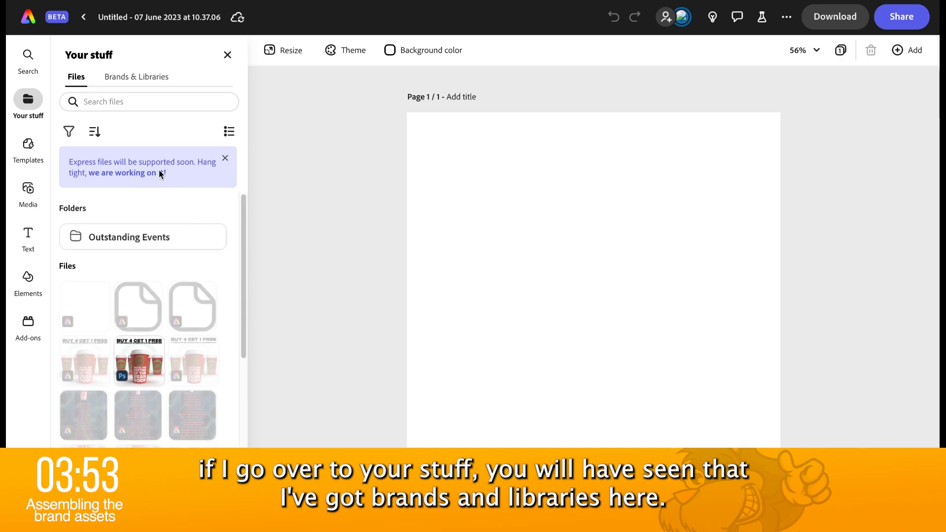
{"action": "left_click", "coordinate": [137, 77]}
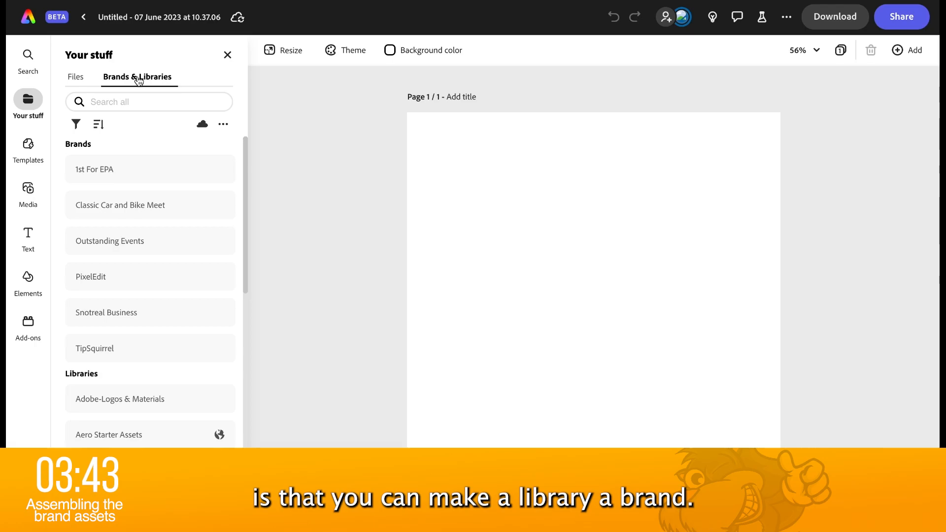
{"action": "mouse_move", "coordinate": [113, 279]}
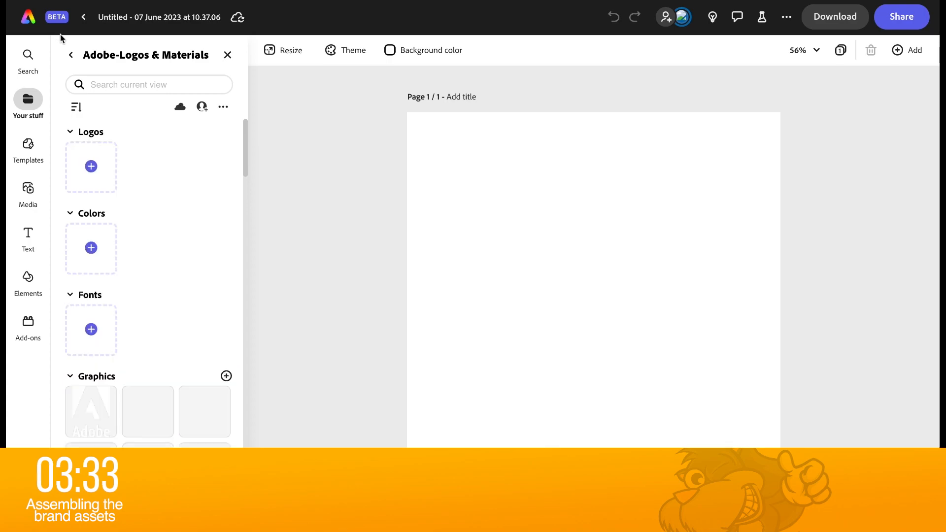
{"action": "left_click", "coordinate": [71, 55]}
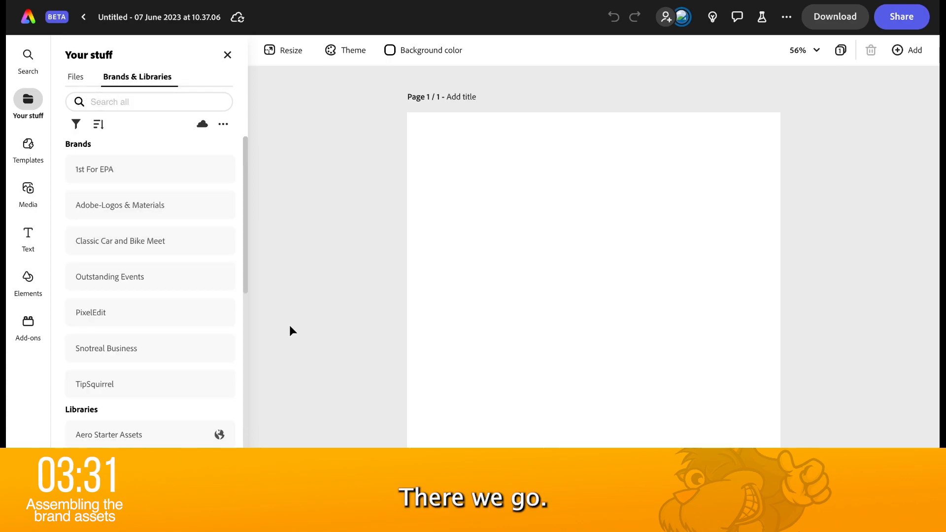
{"action": "mouse_move", "coordinate": [242, 251]}
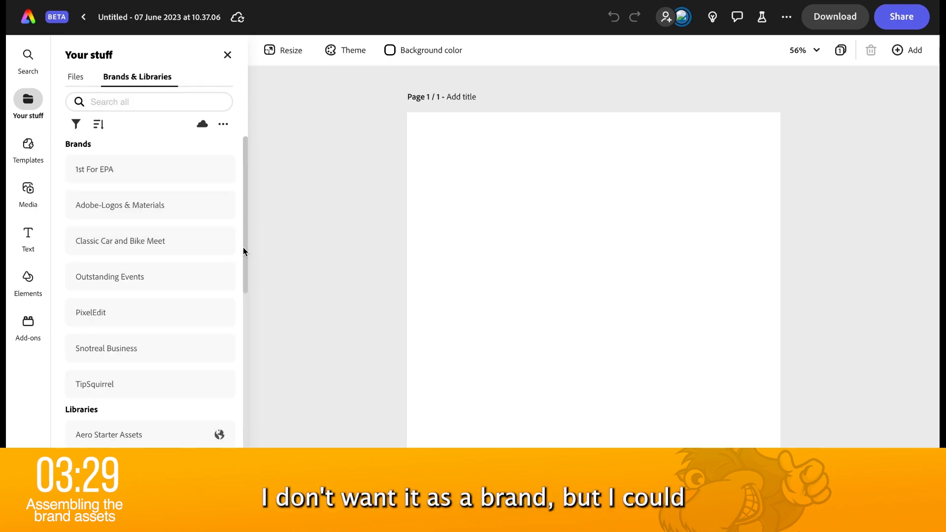
{"action": "mouse_move", "coordinate": [265, 322]}
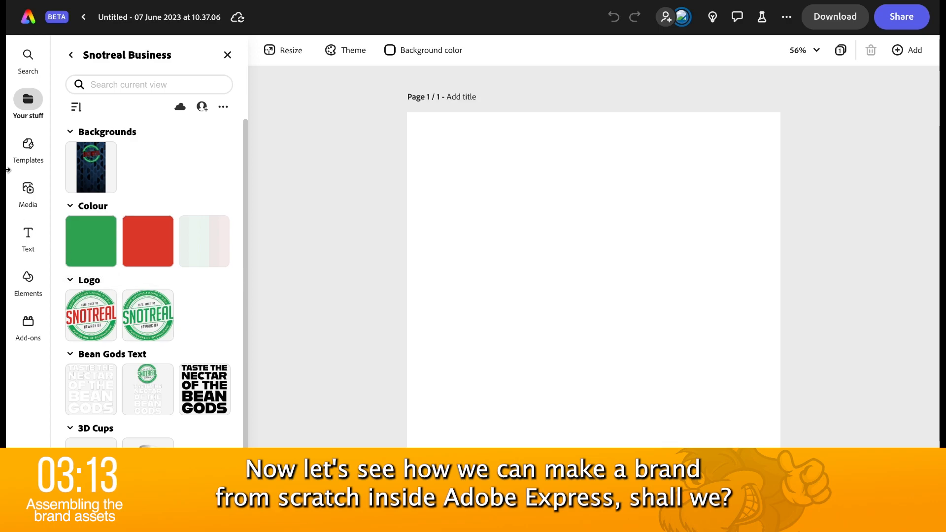
Create a new brand named 'its Snotreal' from the brands options menu.
{"action": "left_click", "coordinate": [71, 55]}
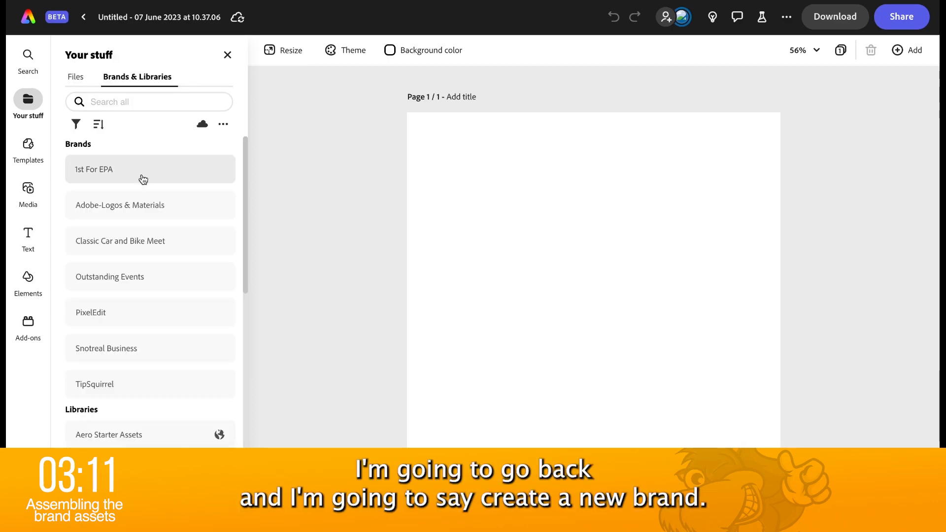
{"action": "left_click", "coordinate": [223, 125]}
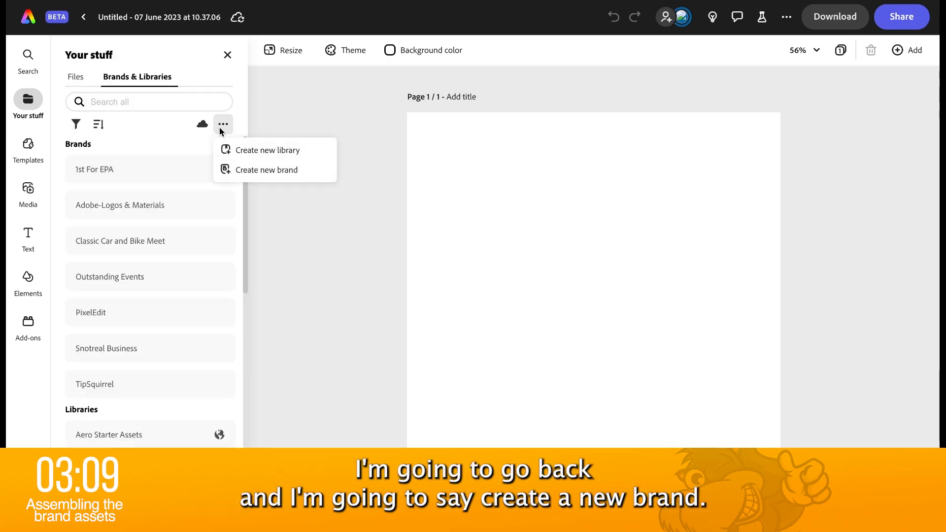
{"action": "mouse_move", "coordinate": [275, 149]}
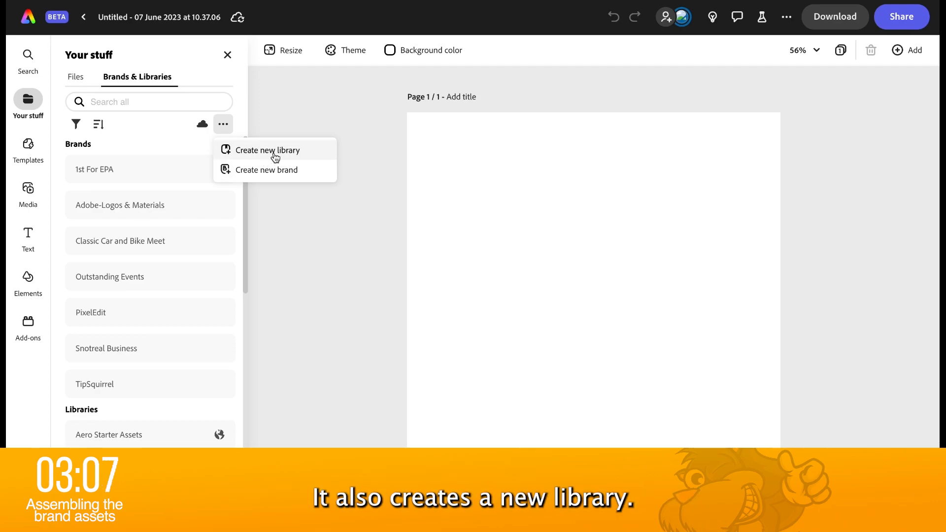
{"action": "mouse_move", "coordinate": [274, 174]}
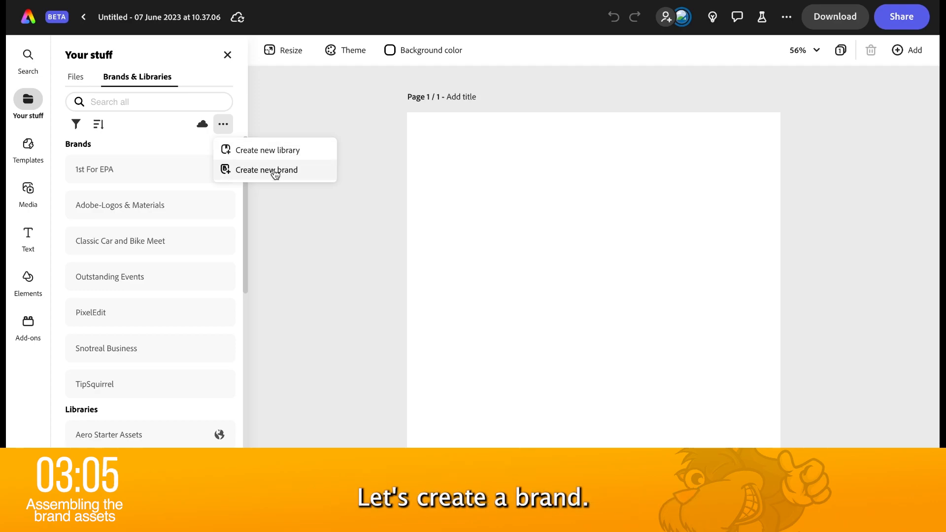
{"action": "type", "text": "its"}
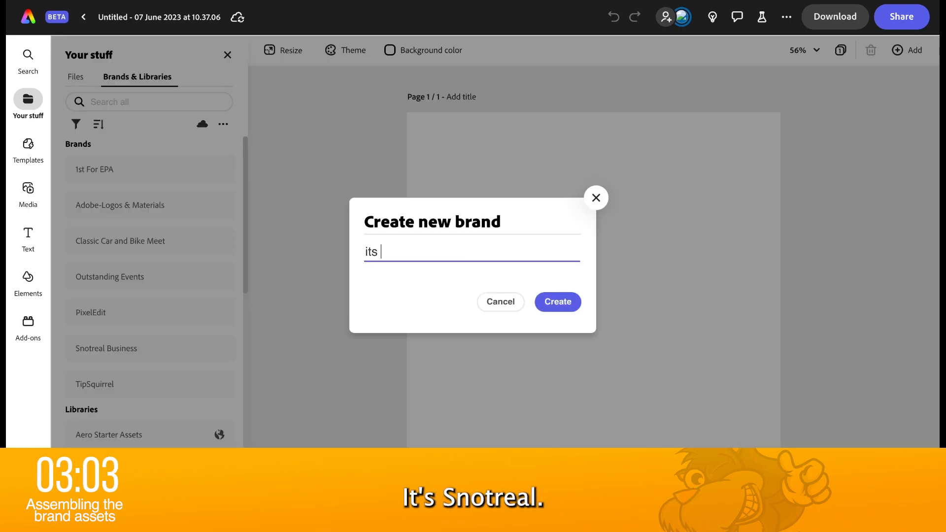
{"action": "type", "text": "Snotreal"}
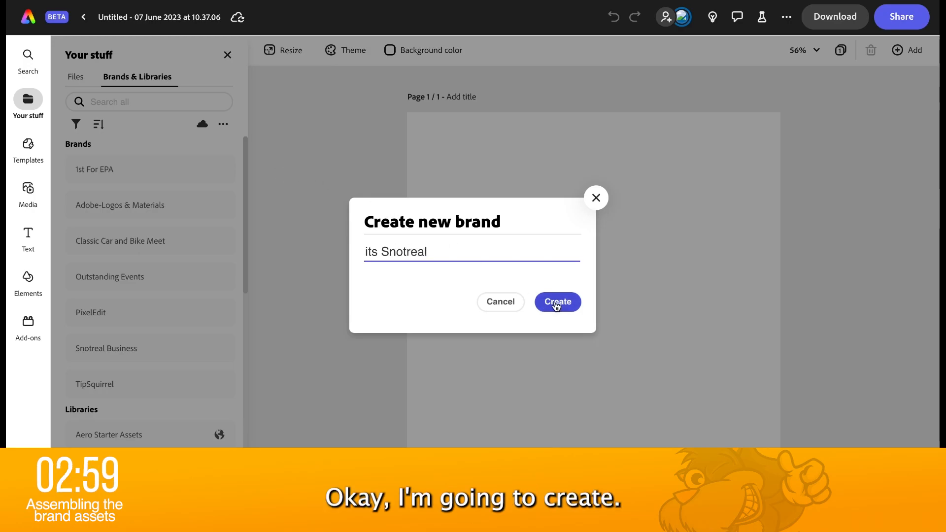
{"action": "left_click", "coordinate": [556, 301]}
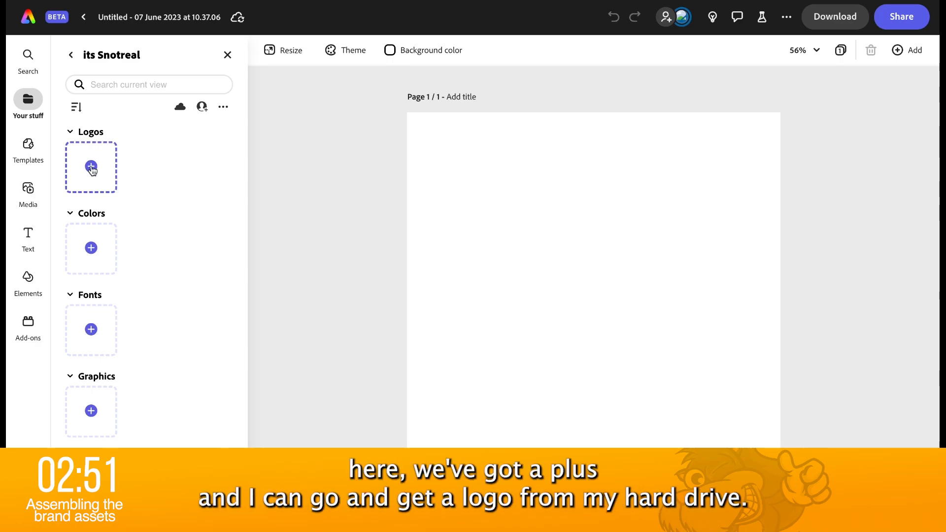
Upload SnotrealLogo_red.png to the brand's Logos and place it on the post.
{"action": "left_click", "coordinate": [91, 167]}
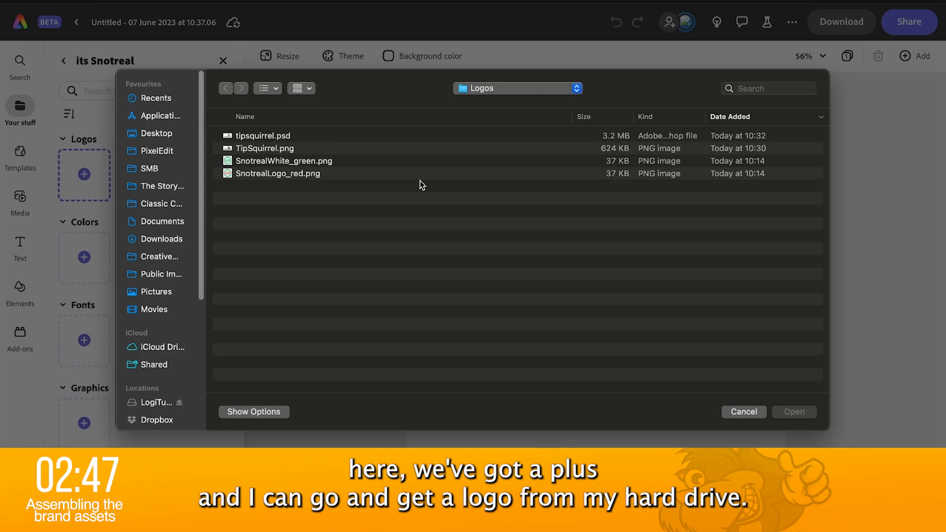
{"action": "mouse_move", "coordinate": [479, 127]}
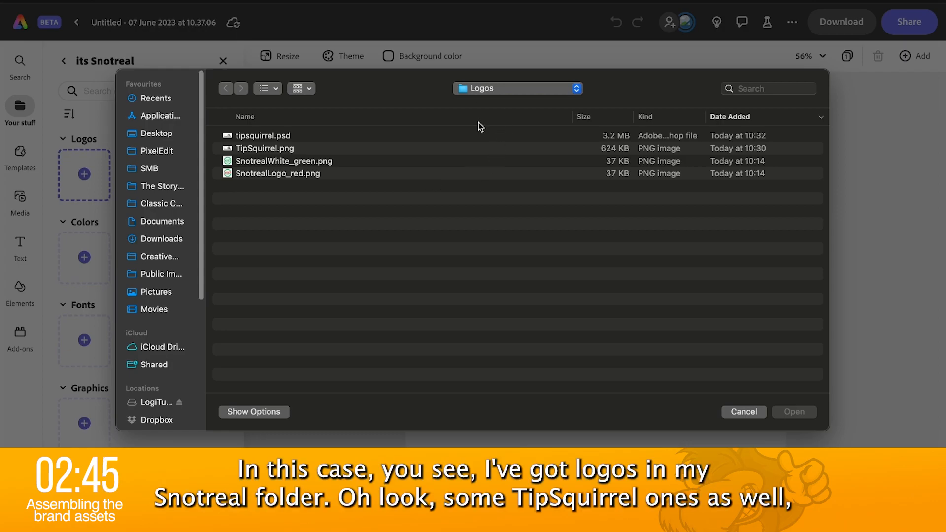
{"action": "mouse_move", "coordinate": [436, 249]}
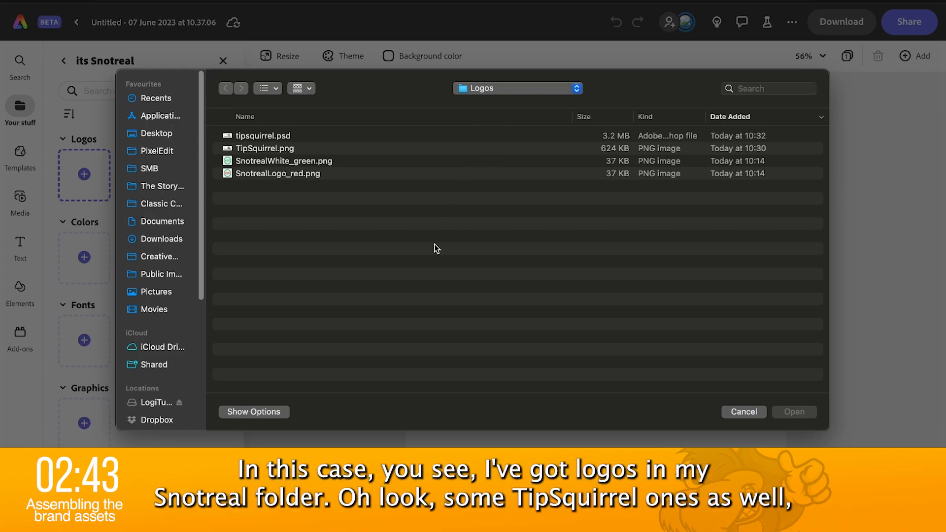
{"action": "left_click", "coordinate": [263, 148]}
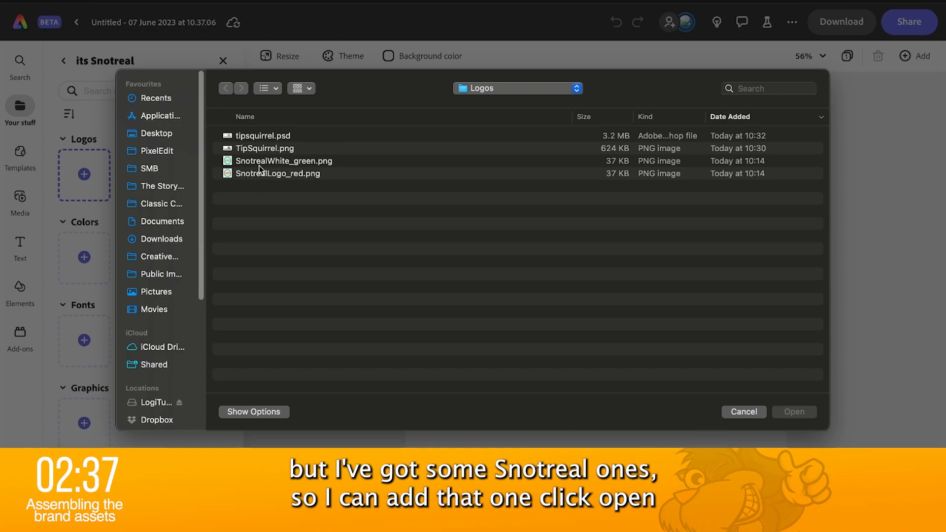
{"action": "left_click", "coordinate": [277, 173]}
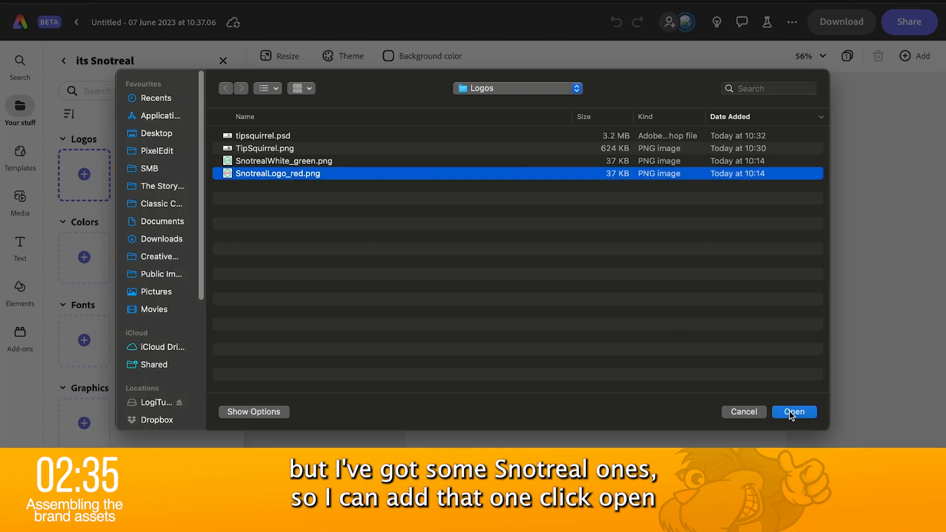
{"action": "left_click", "coordinate": [794, 411]}
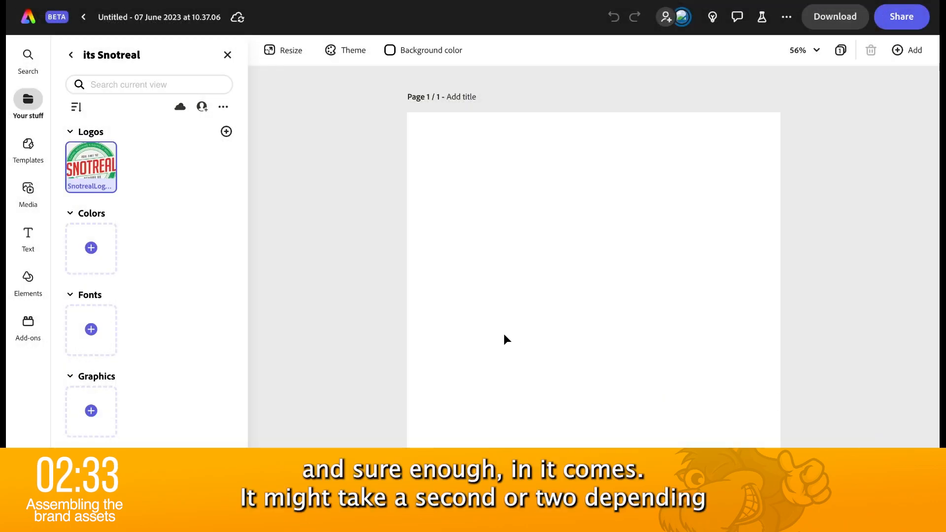
{"action": "mouse_move", "coordinate": [177, 183]}
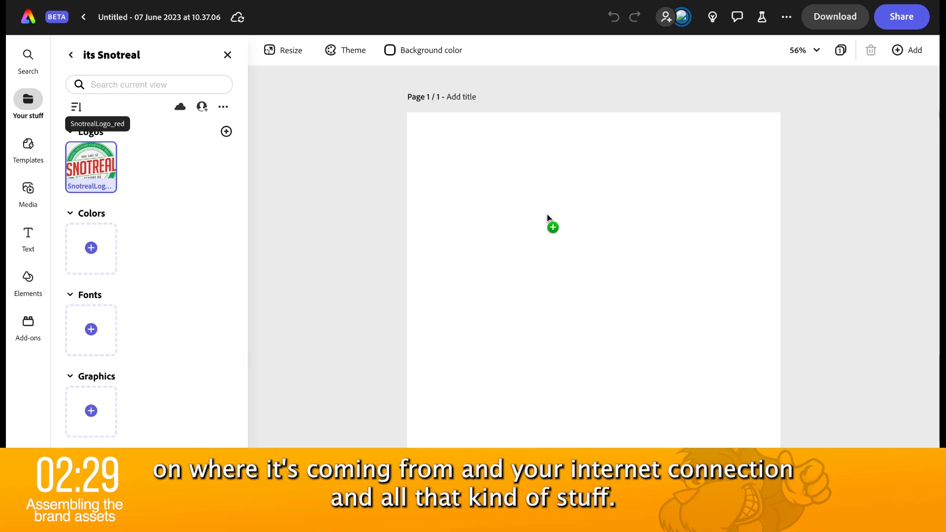
{"action": "left_click", "coordinate": [91, 167]}
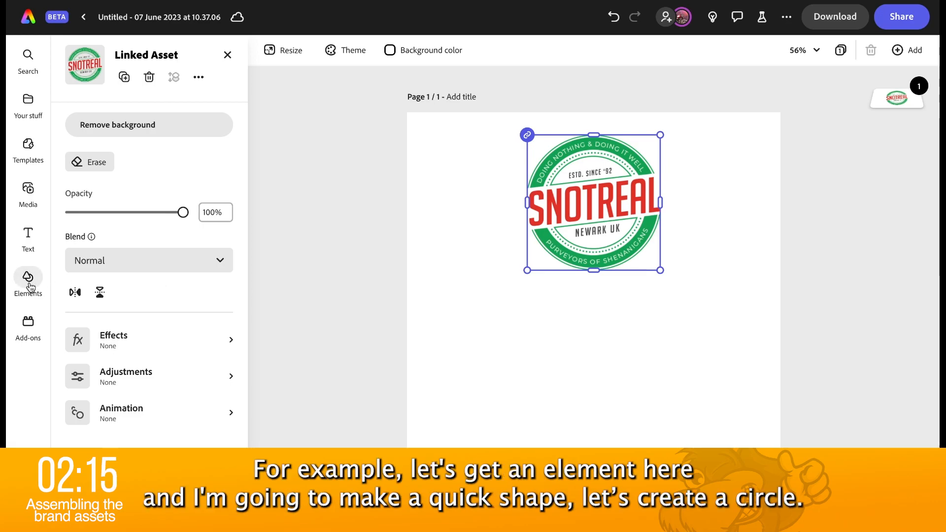
Add a solid circle from the Elements shapes to the page.
{"action": "left_click", "coordinate": [28, 281]}
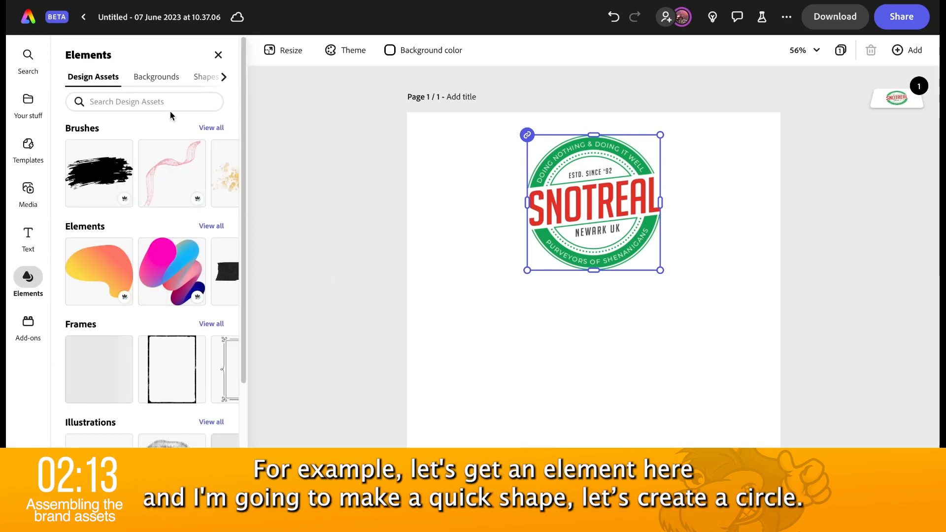
{"action": "left_click", "coordinate": [204, 77]}
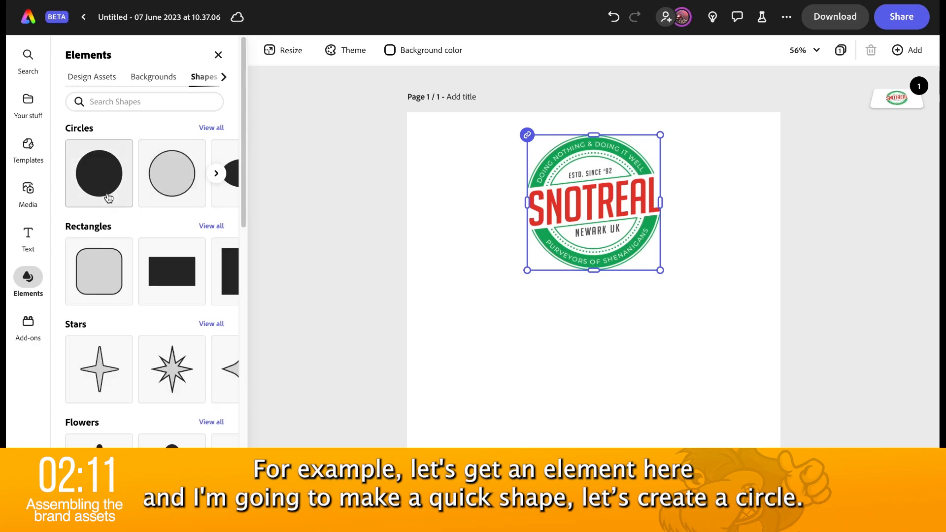
{"action": "left_click", "coordinate": [99, 173]}
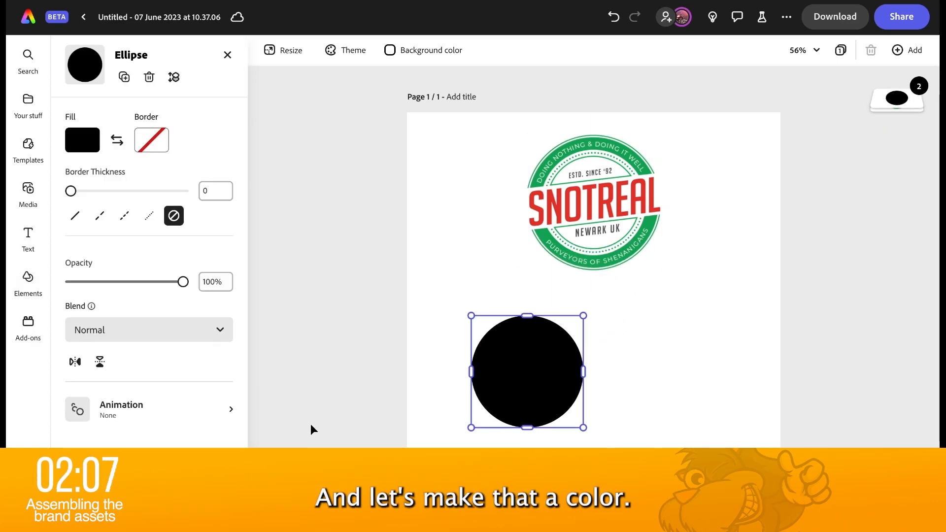
Fill the circle with the custom blue #606DD1.
{"action": "left_click", "coordinate": [83, 140]}
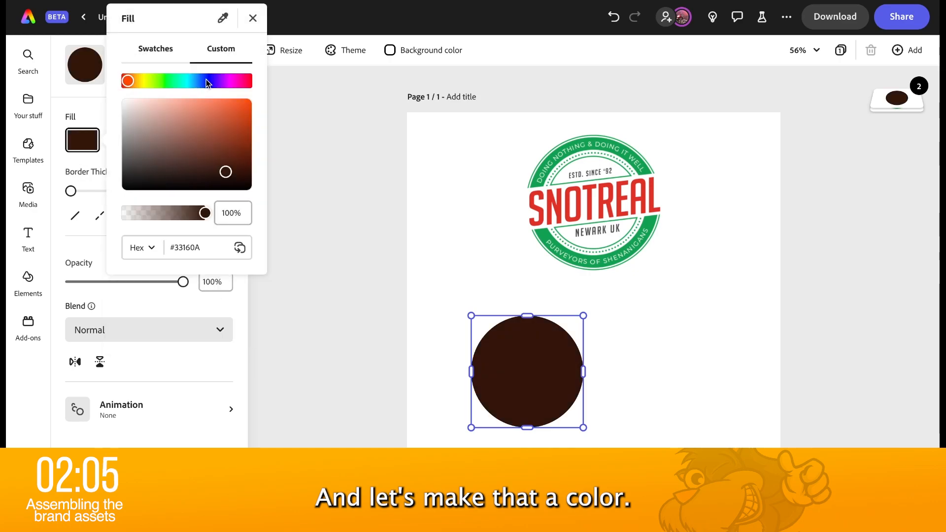
{"action": "left_click", "coordinate": [191, 116]}
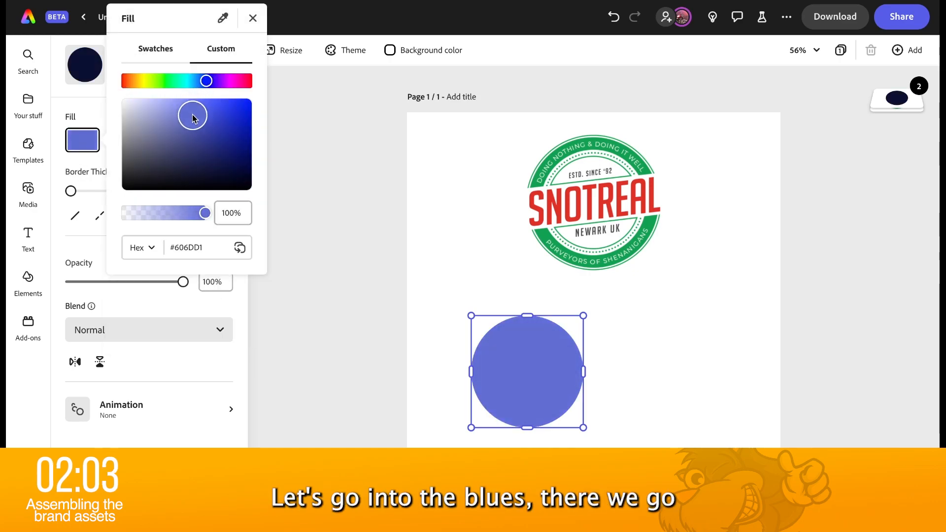
{"action": "left_click", "coordinate": [252, 17]}
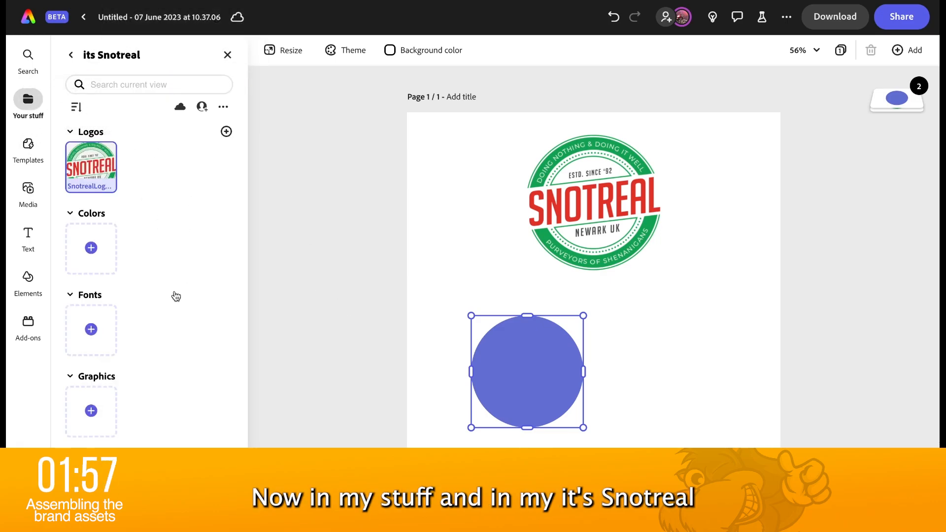
Save purple-blue #616DD2 as a new its Snotreal brand colour.
{"action": "left_click", "coordinate": [91, 248]}
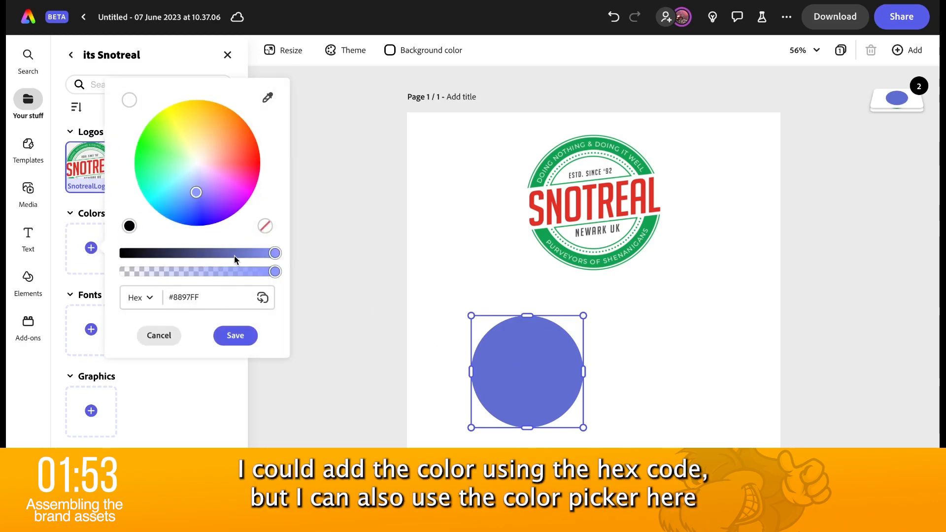
{"action": "mouse_move", "coordinate": [267, 97]}
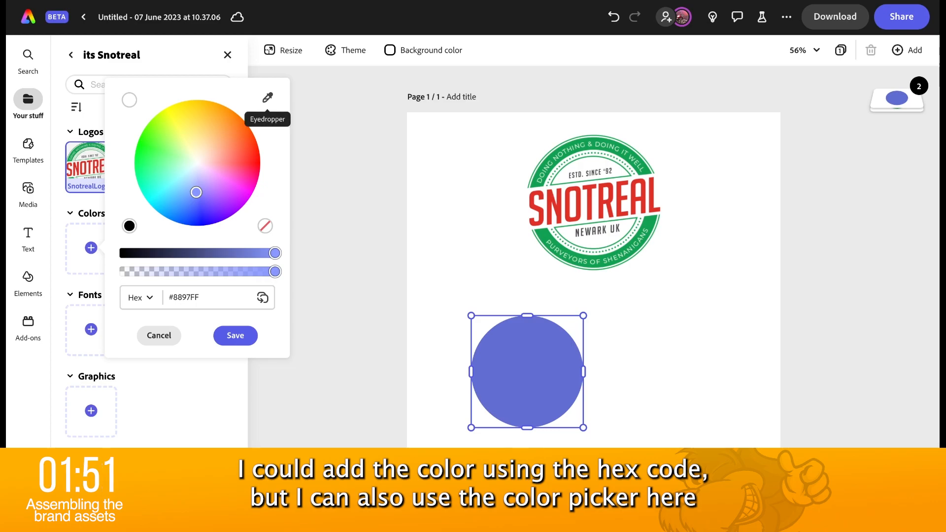
{"action": "left_click_drag", "start_coordinate": [276, 253], "coordinate": [247, 253]}
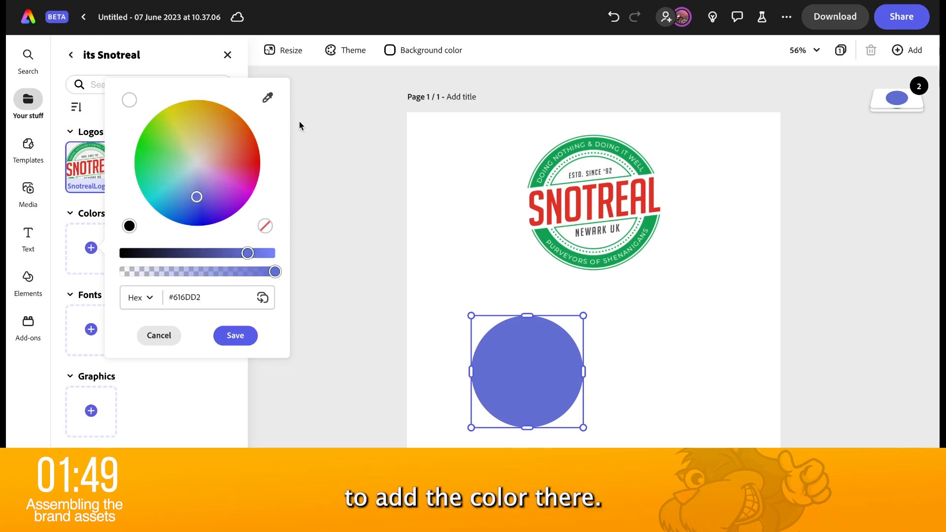
{"action": "left_click", "coordinate": [235, 336]}
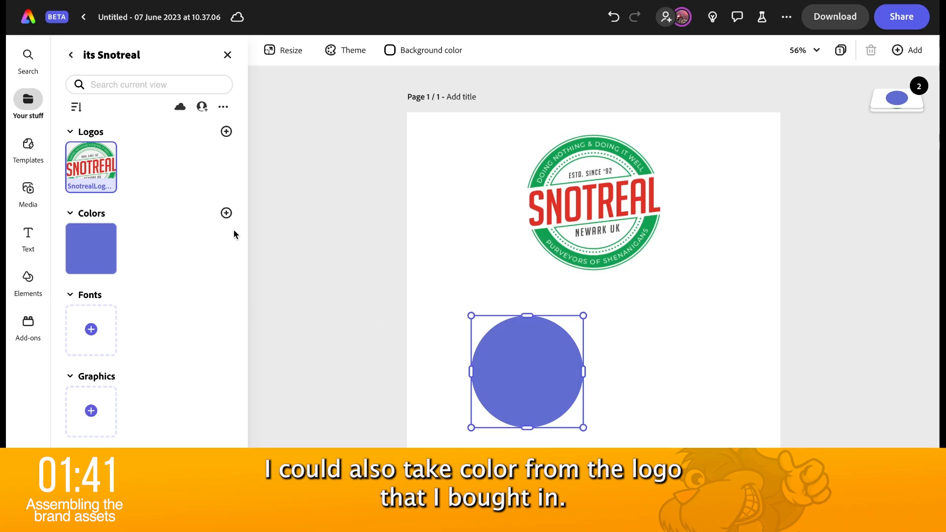
Save the logo green #12A152 as a second brand colour.
{"action": "left_click", "coordinate": [90, 248]}
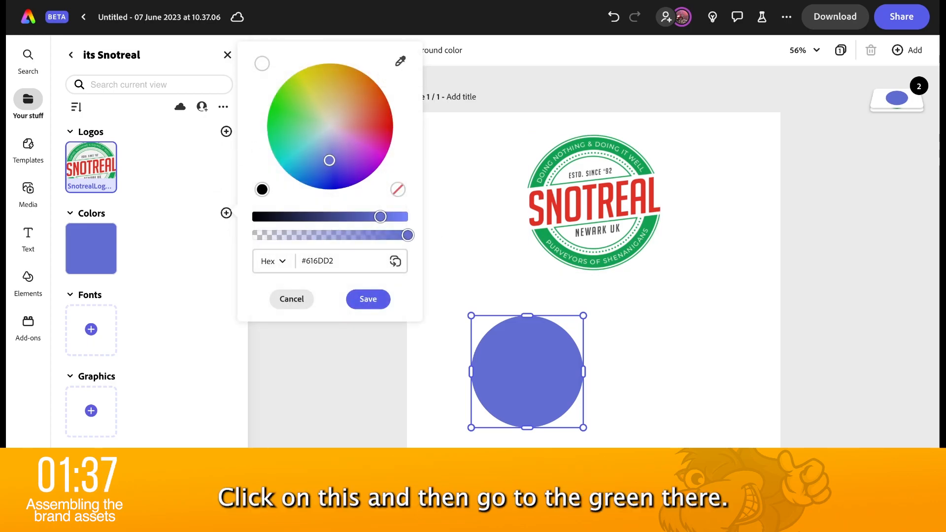
{"action": "left_click", "coordinate": [275, 135]}
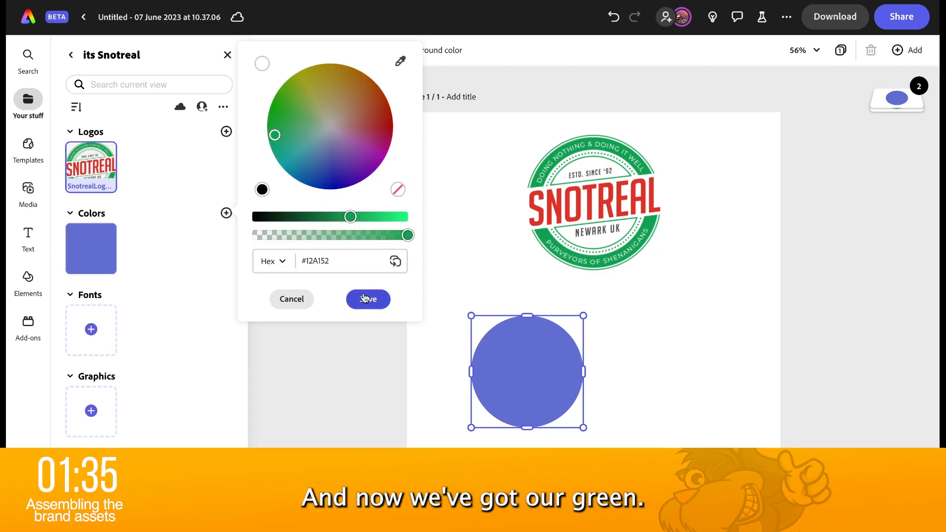
{"action": "left_click", "coordinate": [368, 299]}
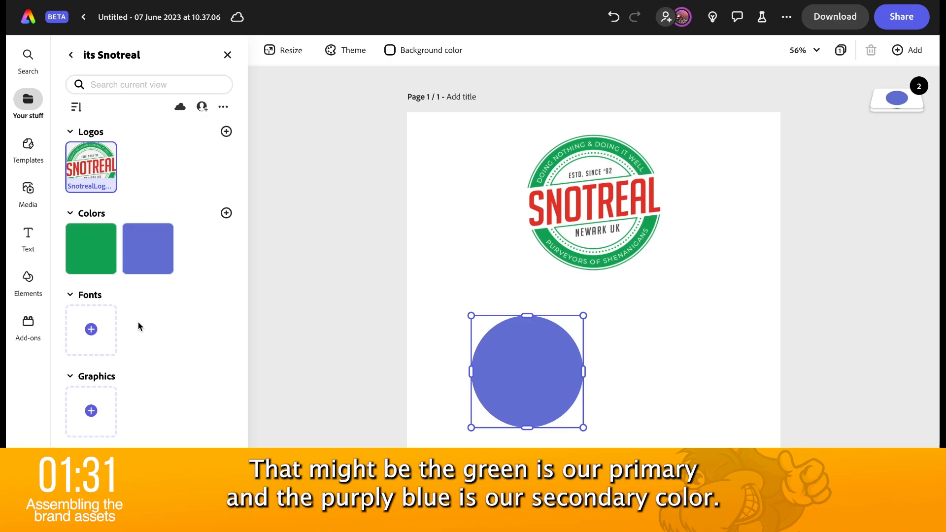
{"action": "mouse_move", "coordinate": [158, 317]}
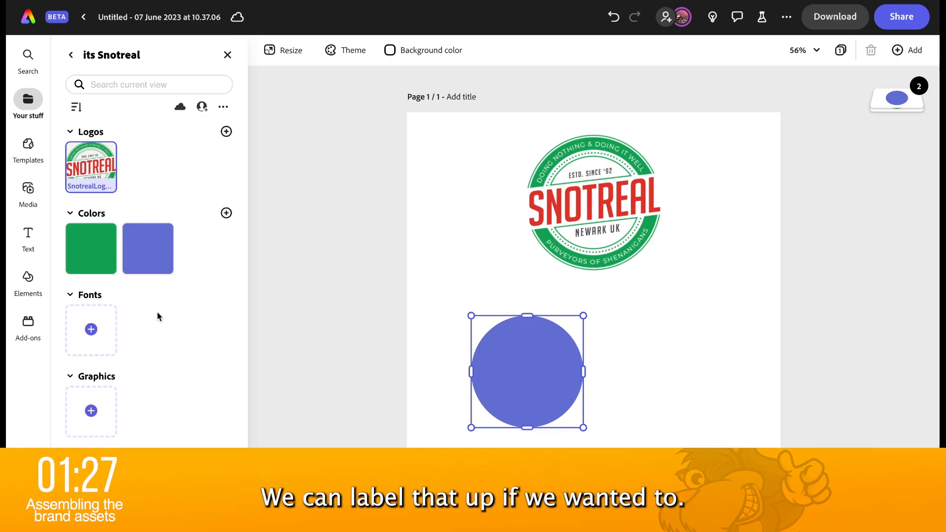
Tag the green brand colour as Primary and bring up the blue colour's options.
{"action": "right_click", "coordinate": [91, 248]}
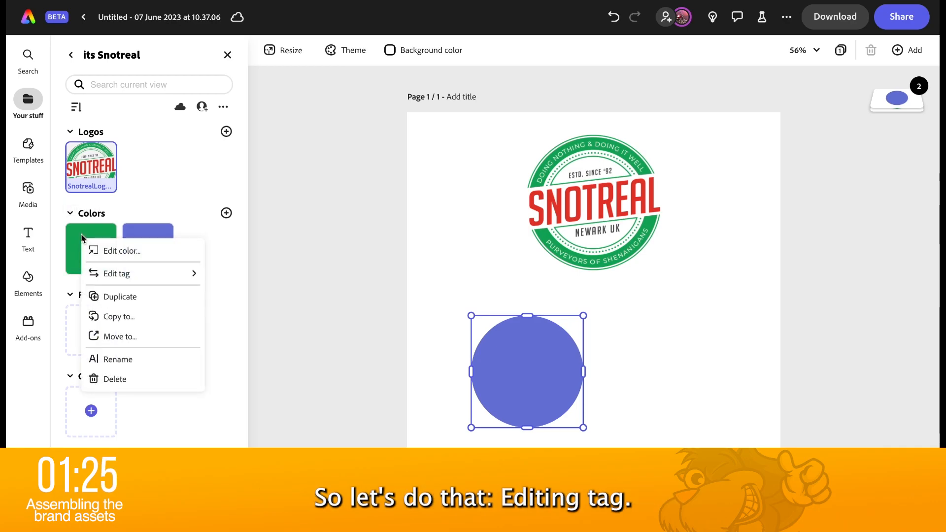
{"action": "left_click", "coordinate": [115, 273]}
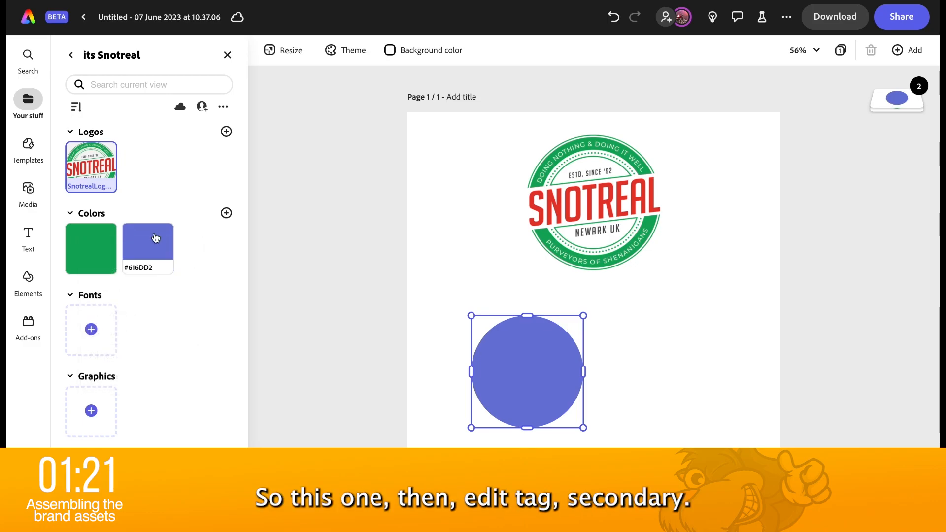
{"action": "right_click", "coordinate": [148, 248]}
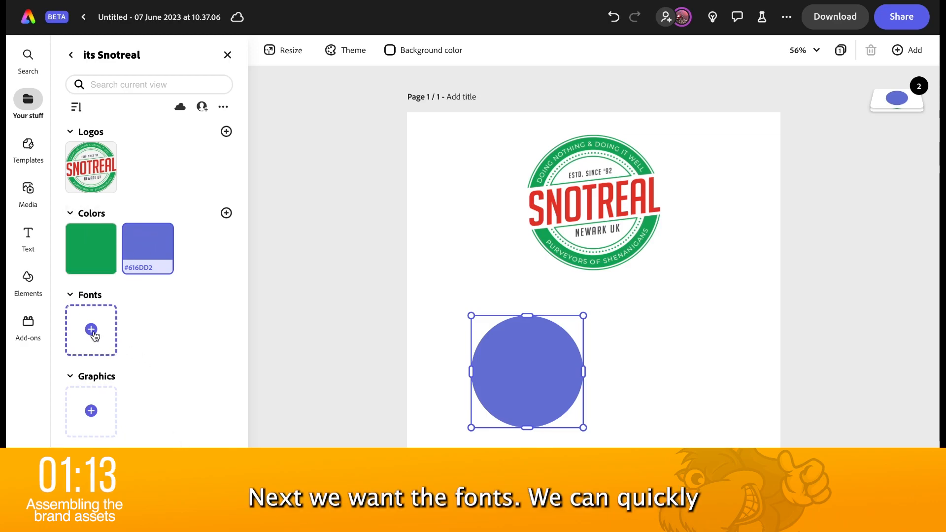
{"action": "left_click", "coordinate": [90, 330]}
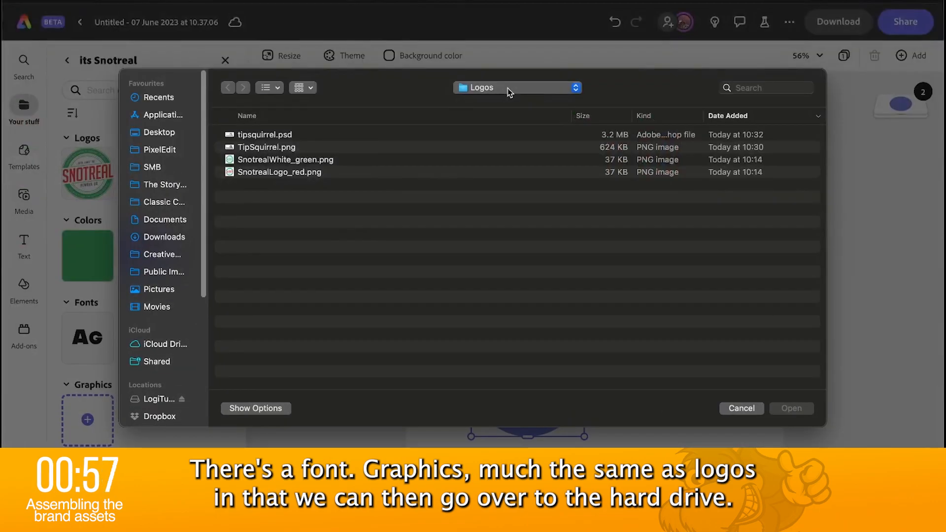
Open TastetheNectar_logo.psd from the Creating a Brand > Taste the Nectar folder.
{"action": "left_click", "coordinate": [513, 87]}
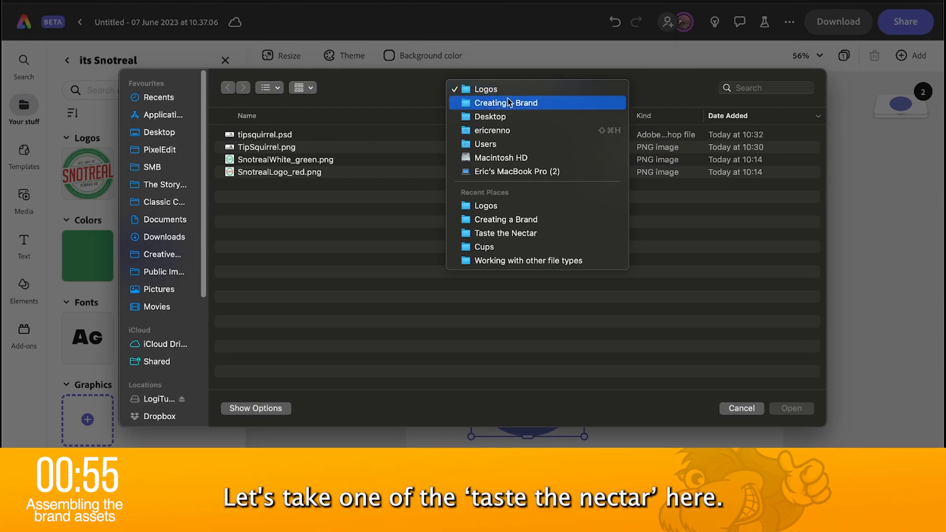
{"action": "left_click", "coordinate": [506, 102]}
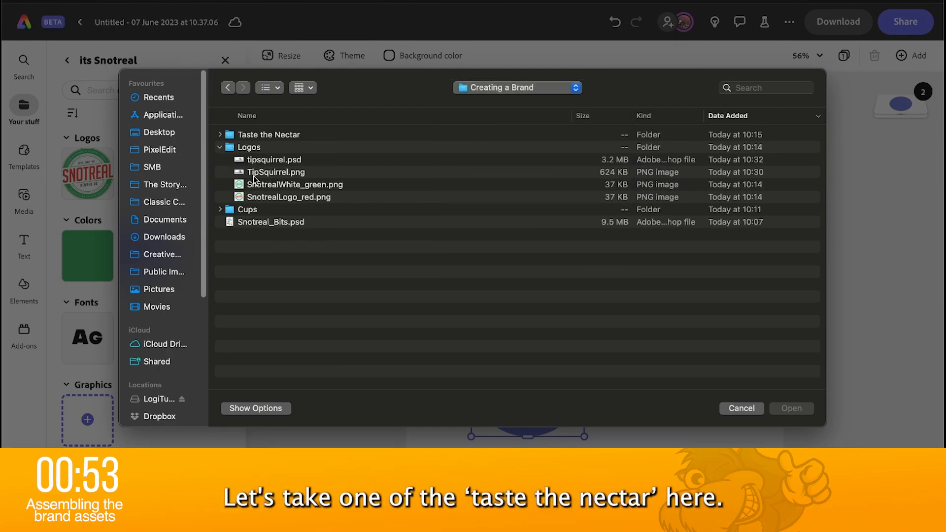
{"action": "left_click", "coordinate": [269, 134]}
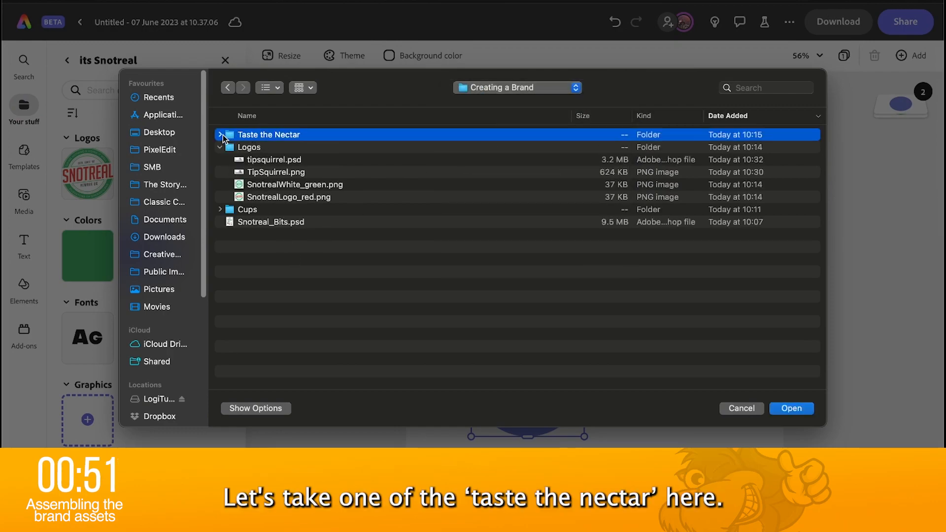
{"action": "left_click", "coordinate": [220, 135]}
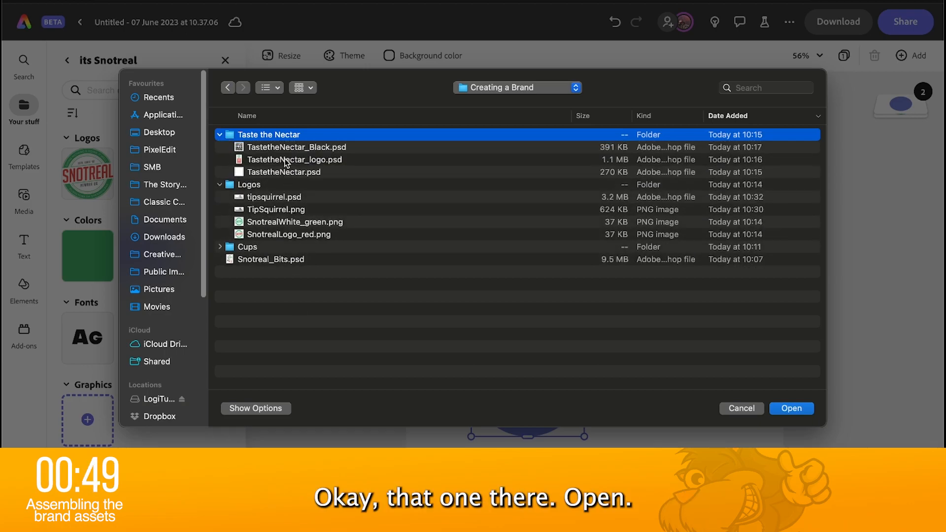
{"action": "left_click", "coordinate": [791, 409]}
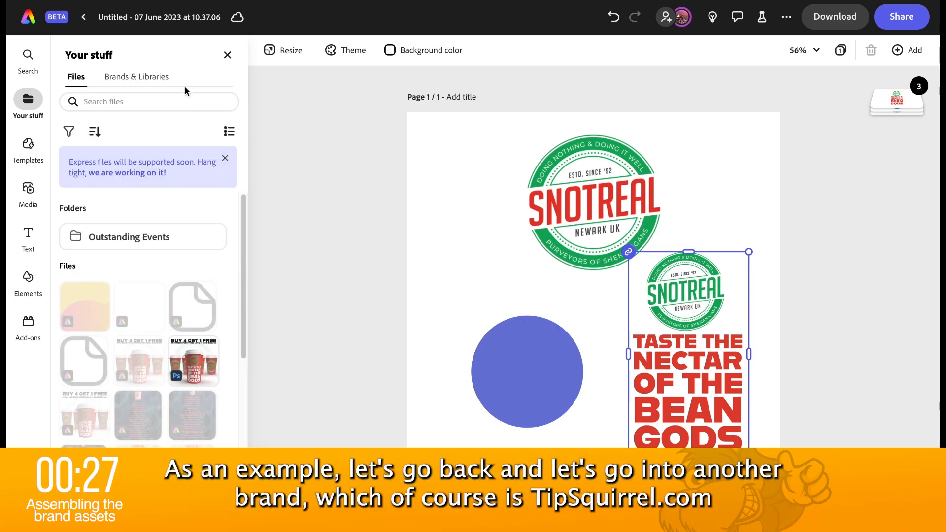
Look through TipSquirrel's colours, backgrounds, logos and hand graphics, then back to the brands list.
{"action": "left_click", "coordinate": [137, 77]}
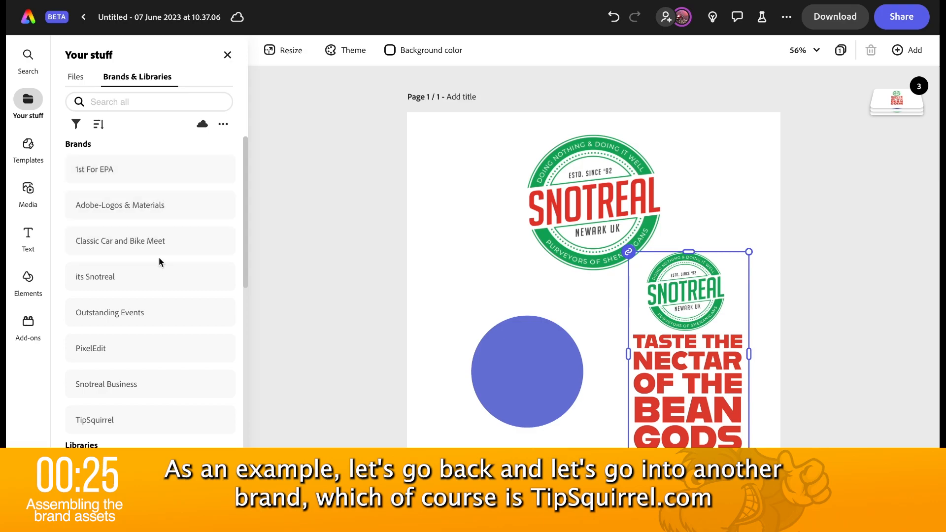
{"action": "left_click", "coordinate": [94, 420]}
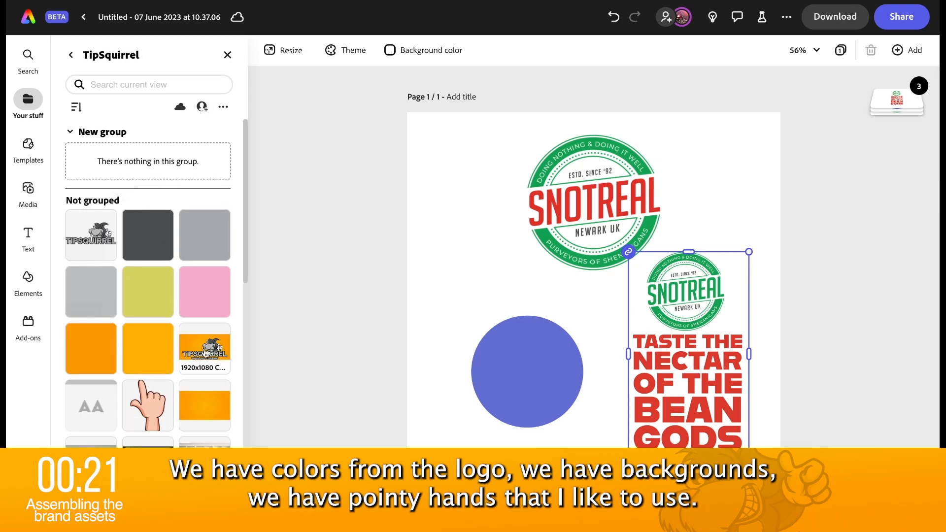
{"action": "mouse_move", "coordinate": [204, 234]}
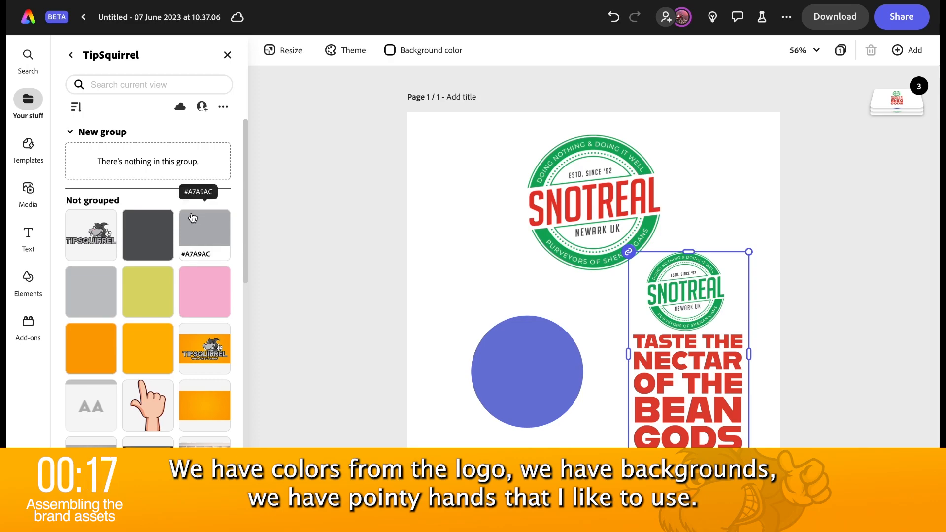
{"action": "scroll", "scroll_direction": "down", "scroll_amount": 3}
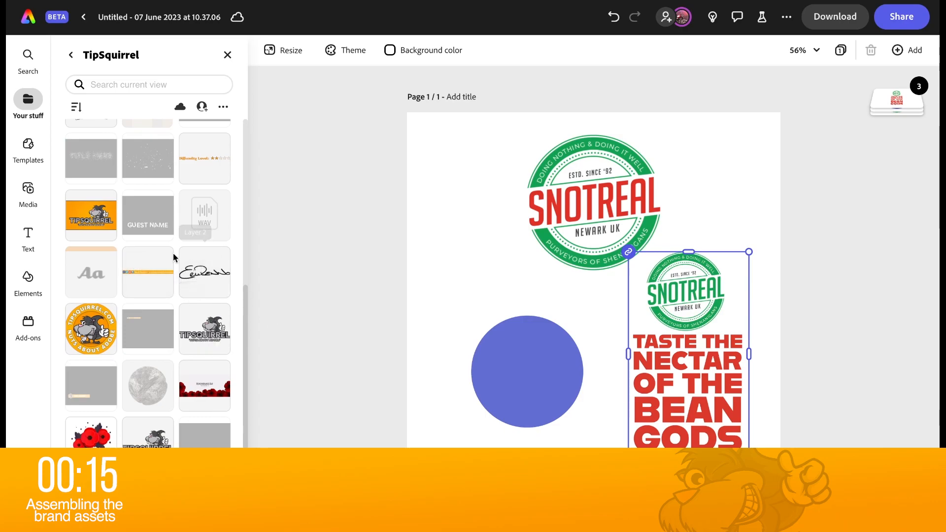
{"action": "scroll", "scroll_direction": "down", "scroll_amount": 3}
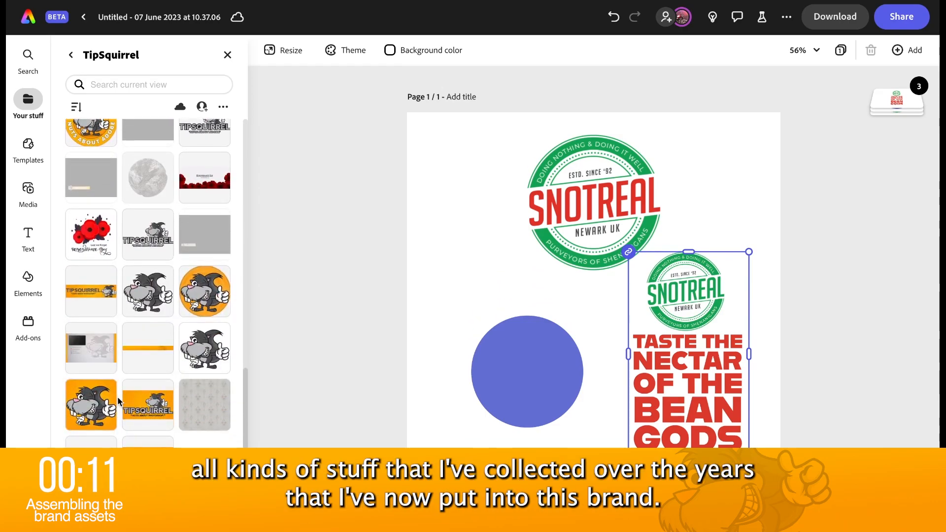
{"action": "scroll", "scroll_direction": "down", "scroll_amount": 3}
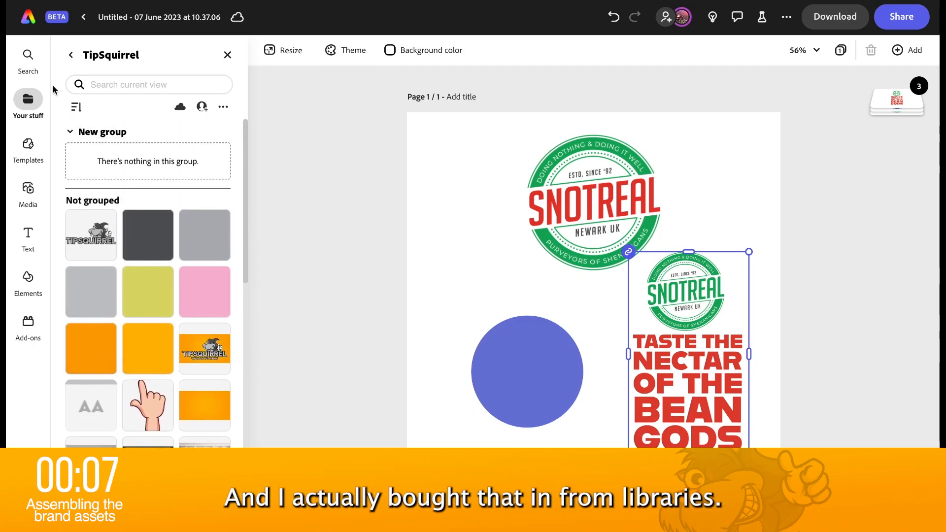
{"action": "left_click", "coordinate": [70, 54]}
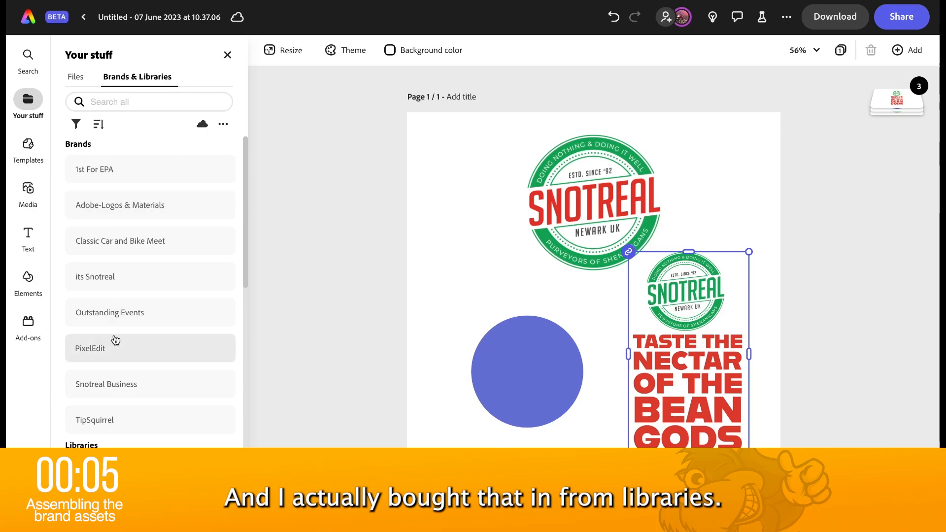
{"action": "scroll", "scroll_direction": "down", "scroll_amount": 3}
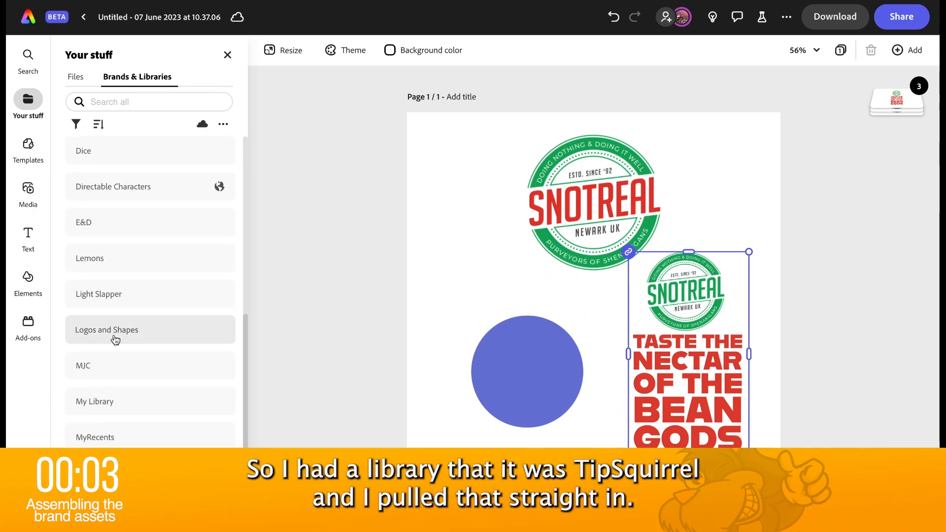